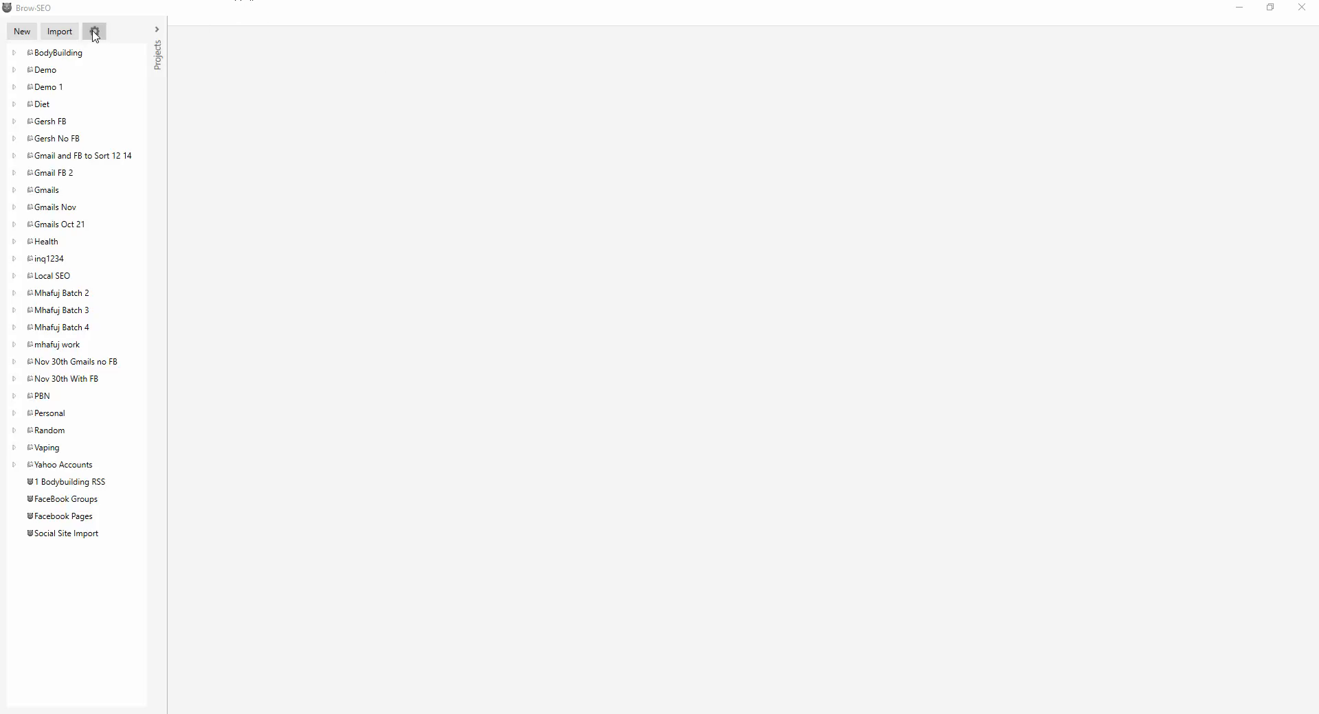
Open the Brow-SEO gear menu next to Import.
left_click(95, 30)
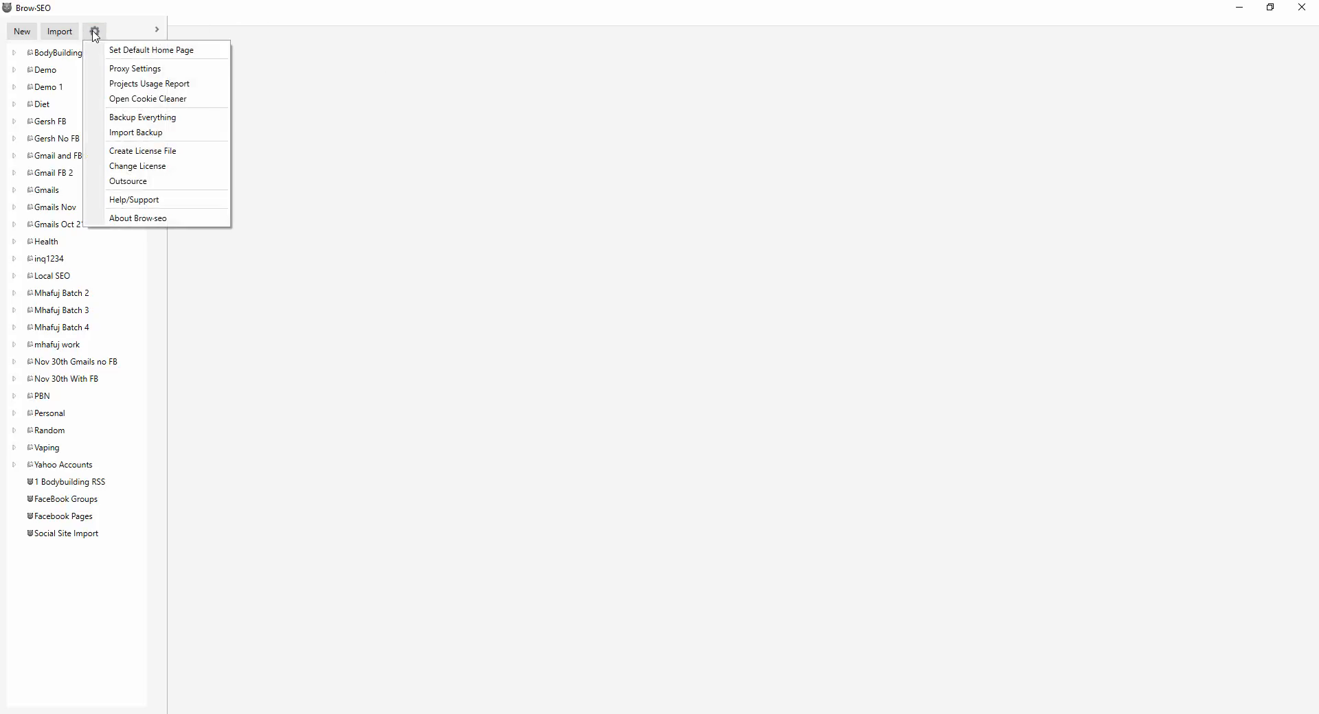
mouse_move(144, 103)
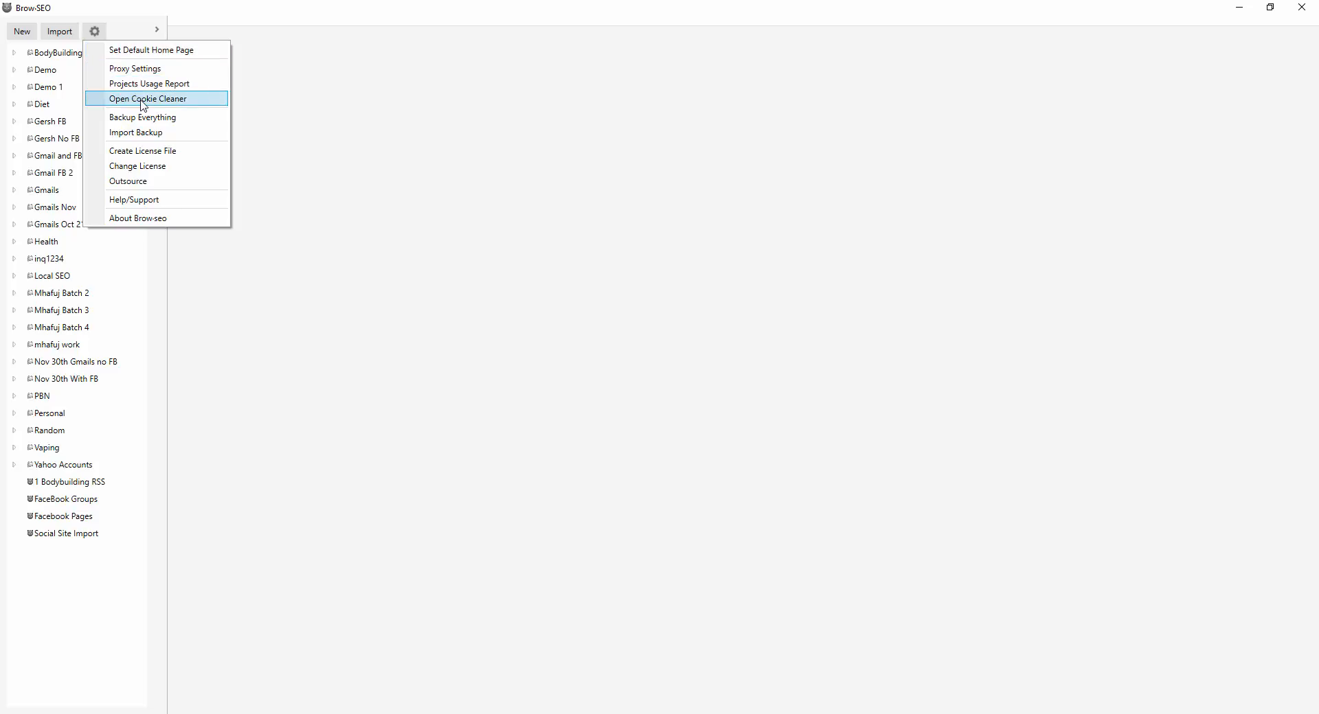
Launch the Cookie Cleaner from the gear menu to list stored site cookies.
left_click(147, 98)
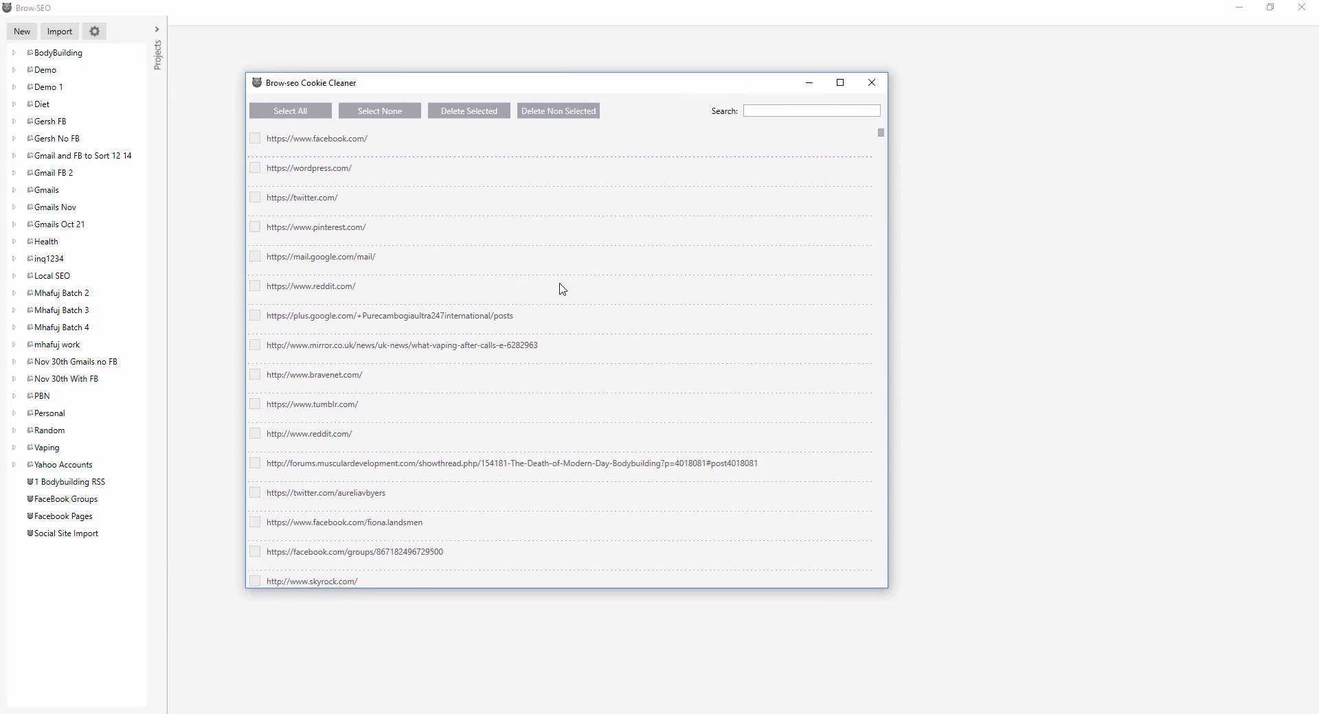
mouse_move(593, 346)
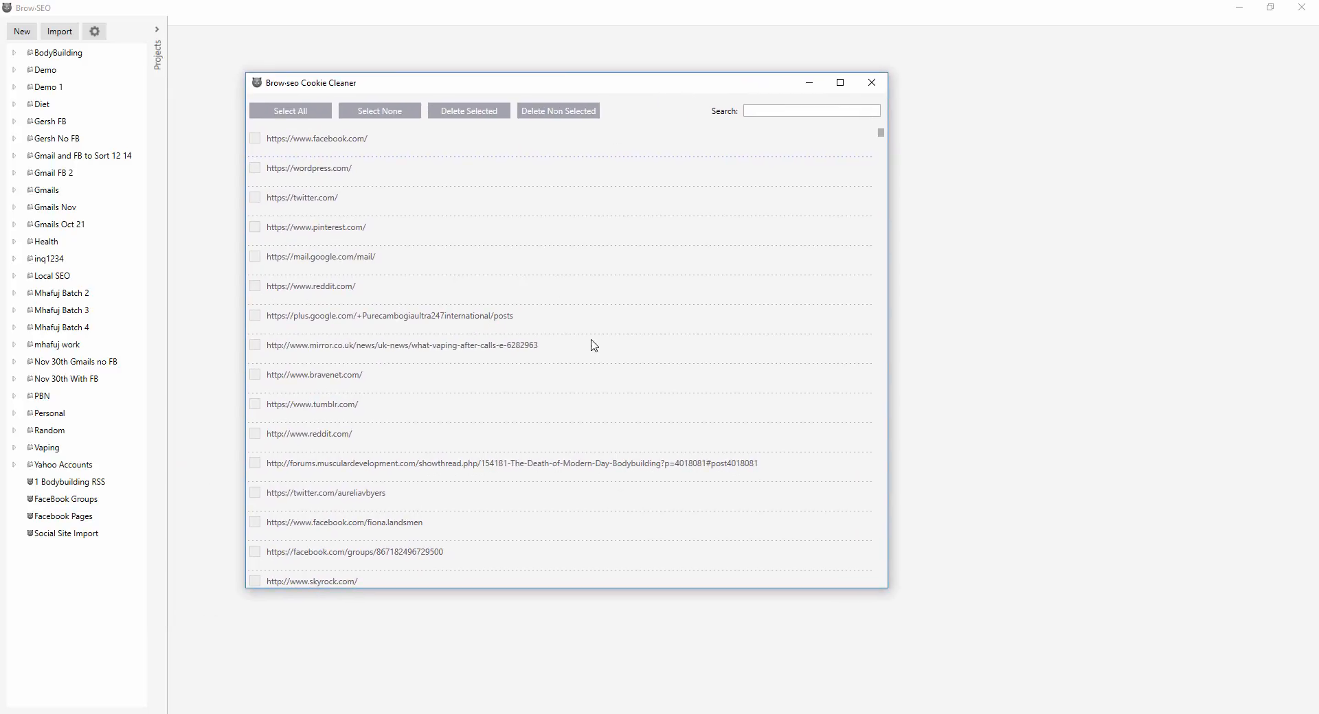
left_click(812, 110)
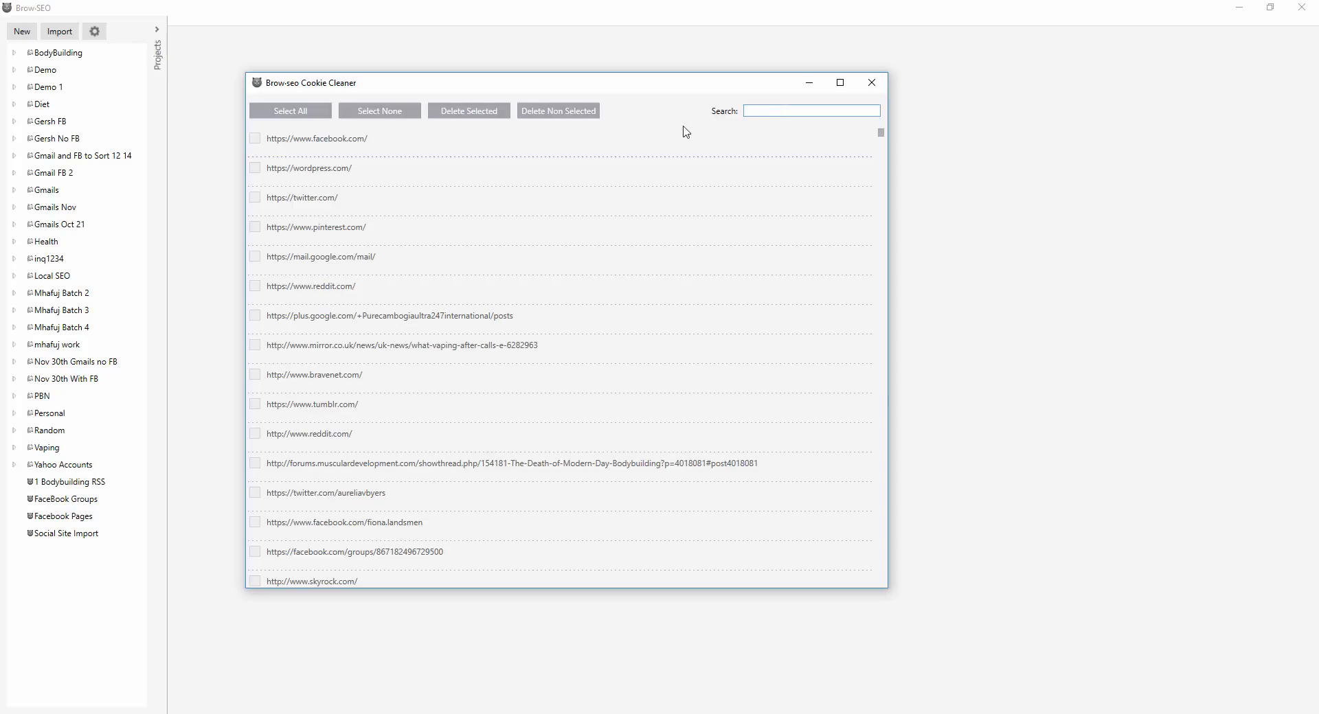
mouse_move(856, 95)
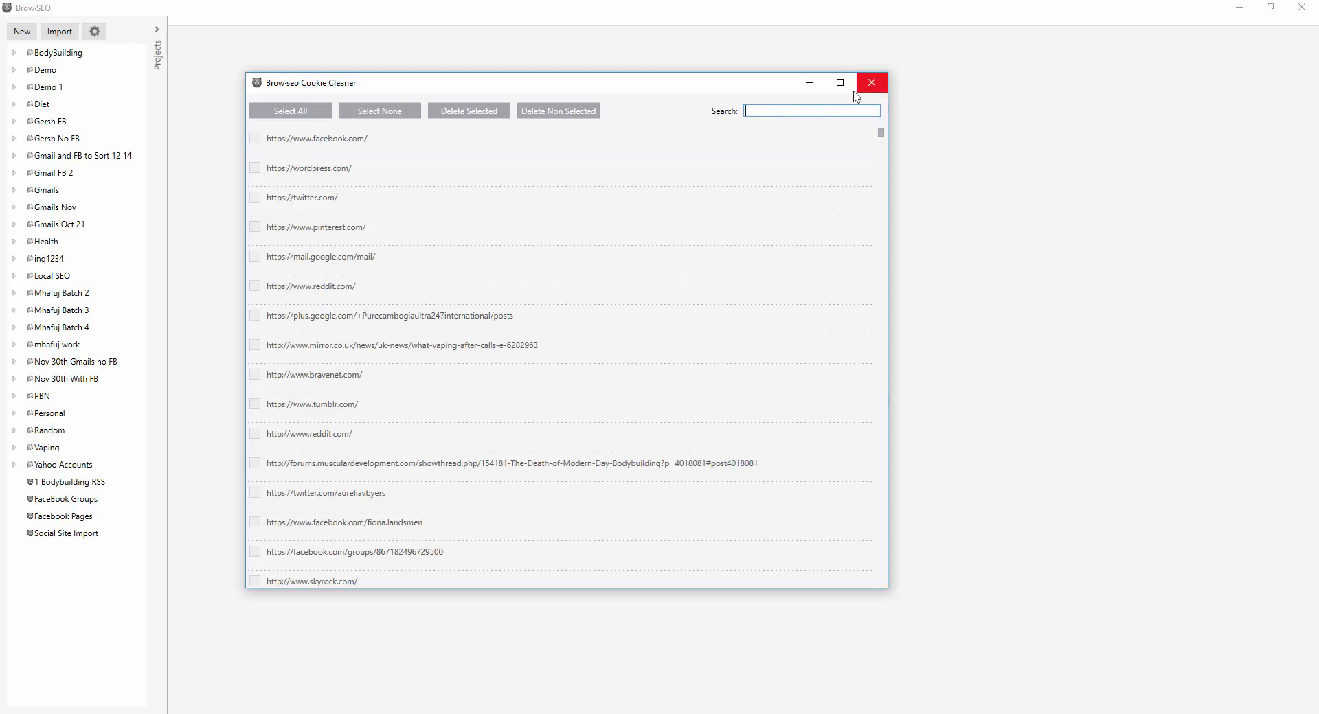
mouse_move(691, 227)
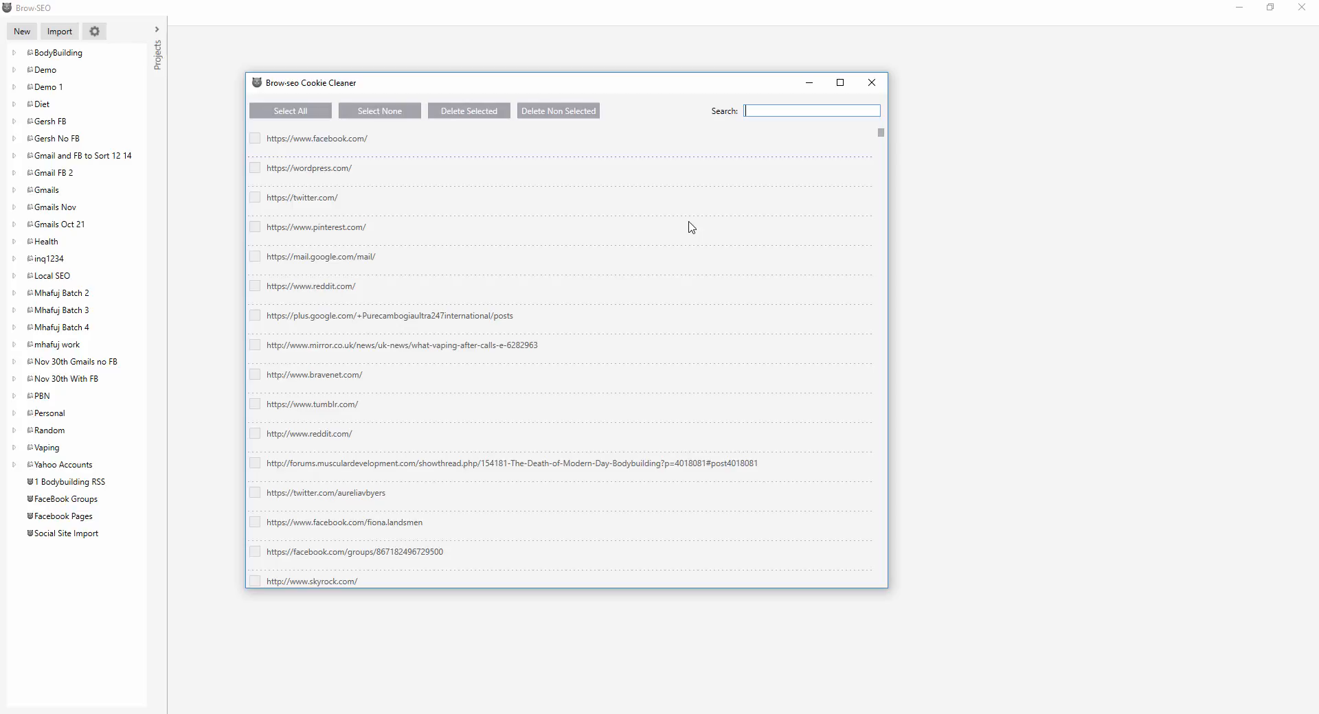
left_click(812, 111)
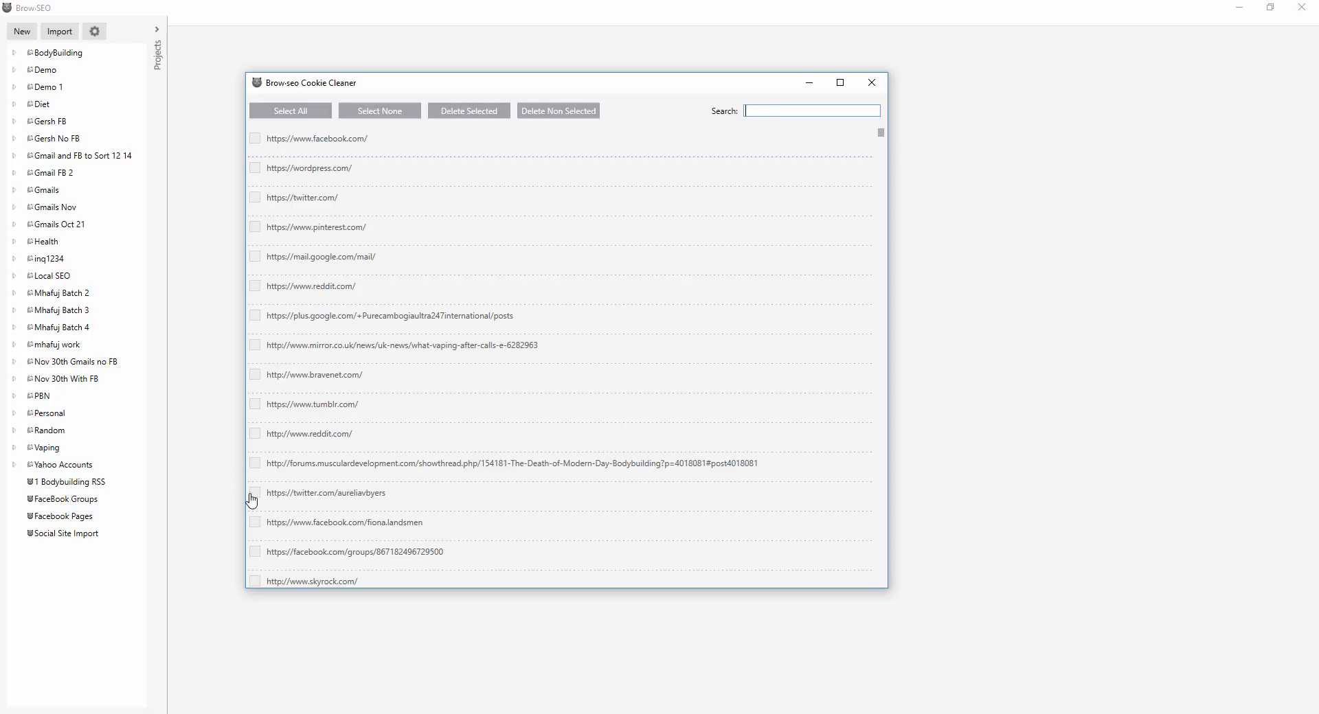
left_click(255, 464)
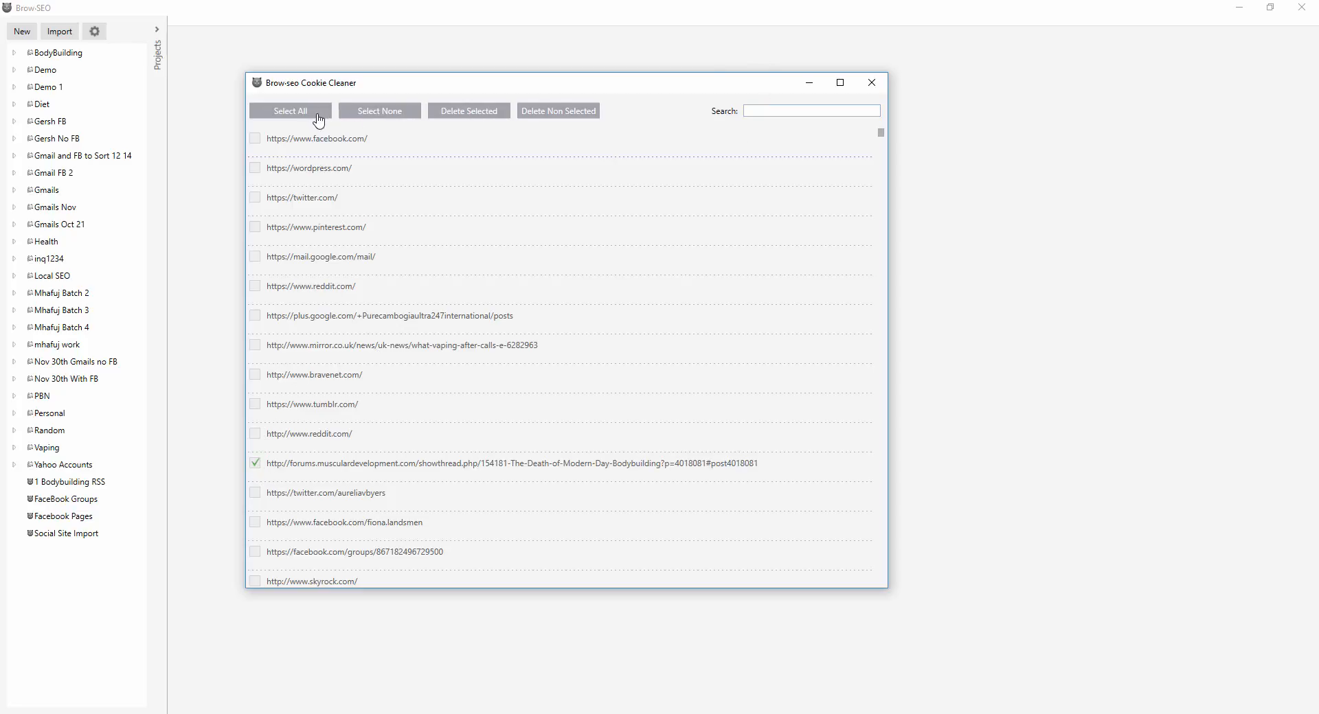
left_click(289, 110)
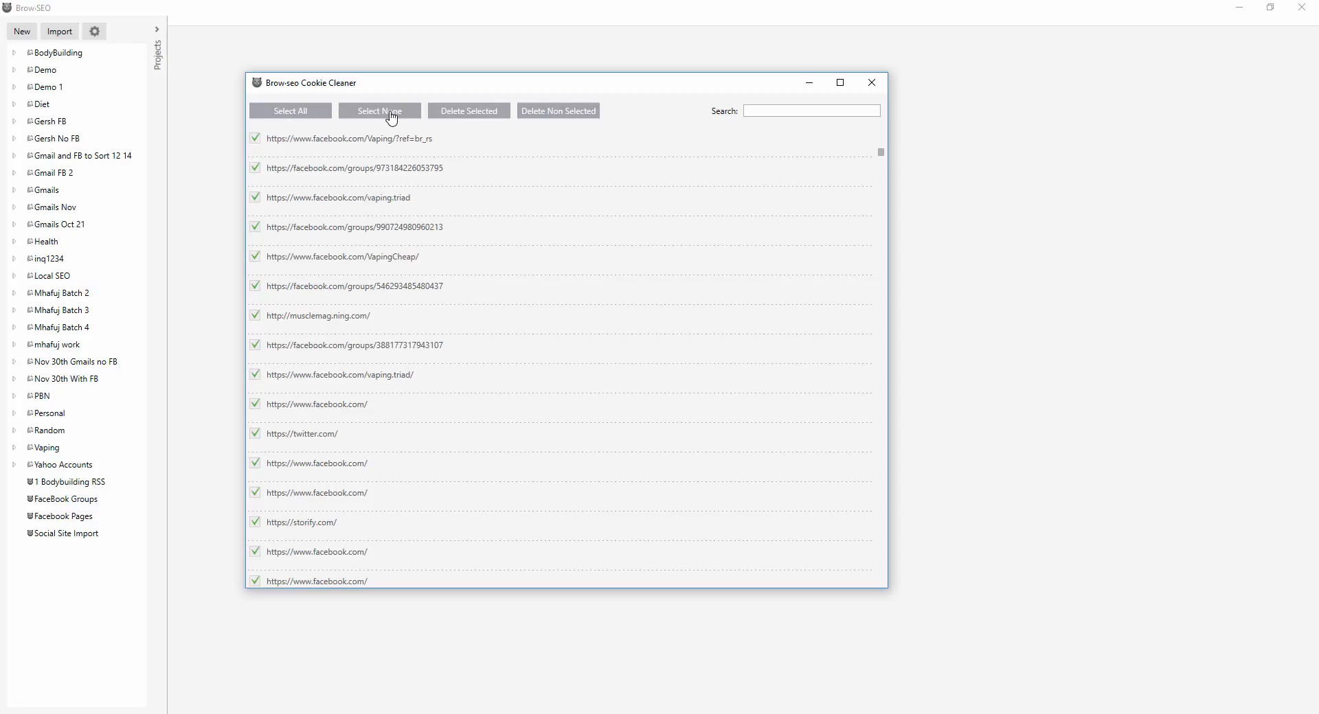
left_click(379, 111)
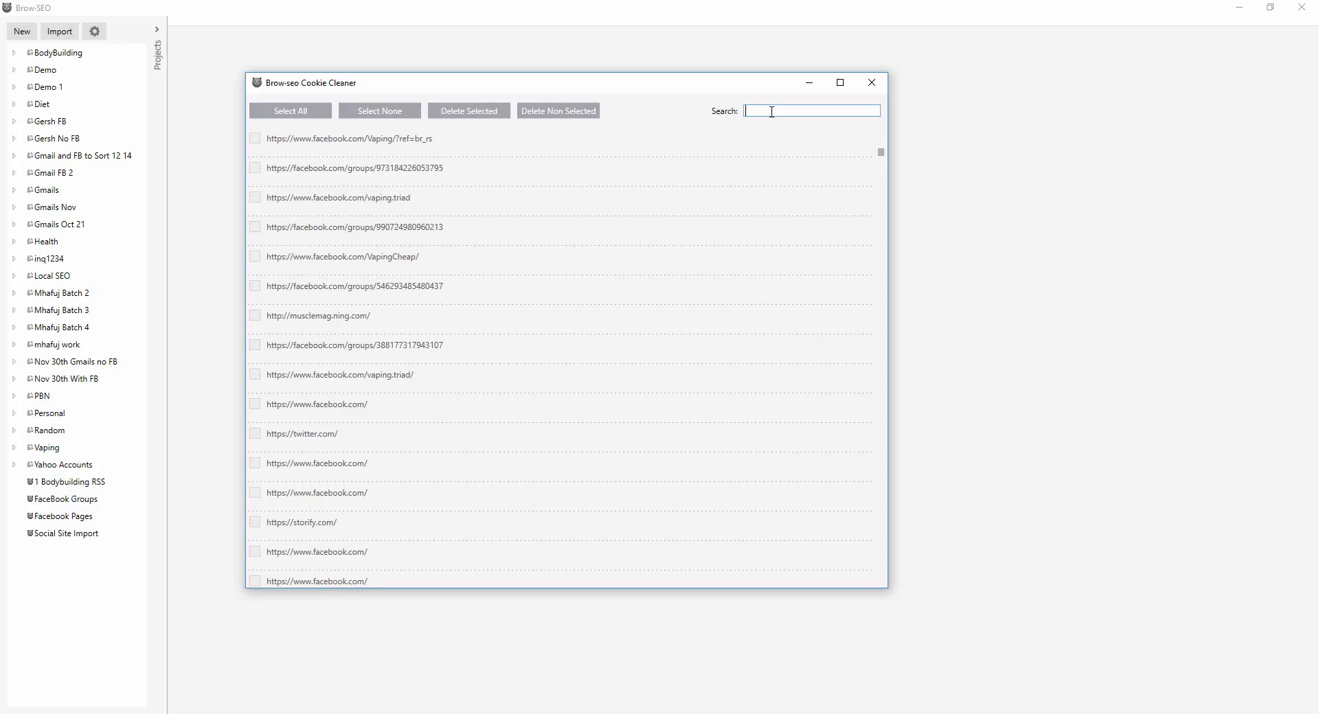
Search the cookie list for 'facebook' and scroll through the filtered results.
type("facebook")
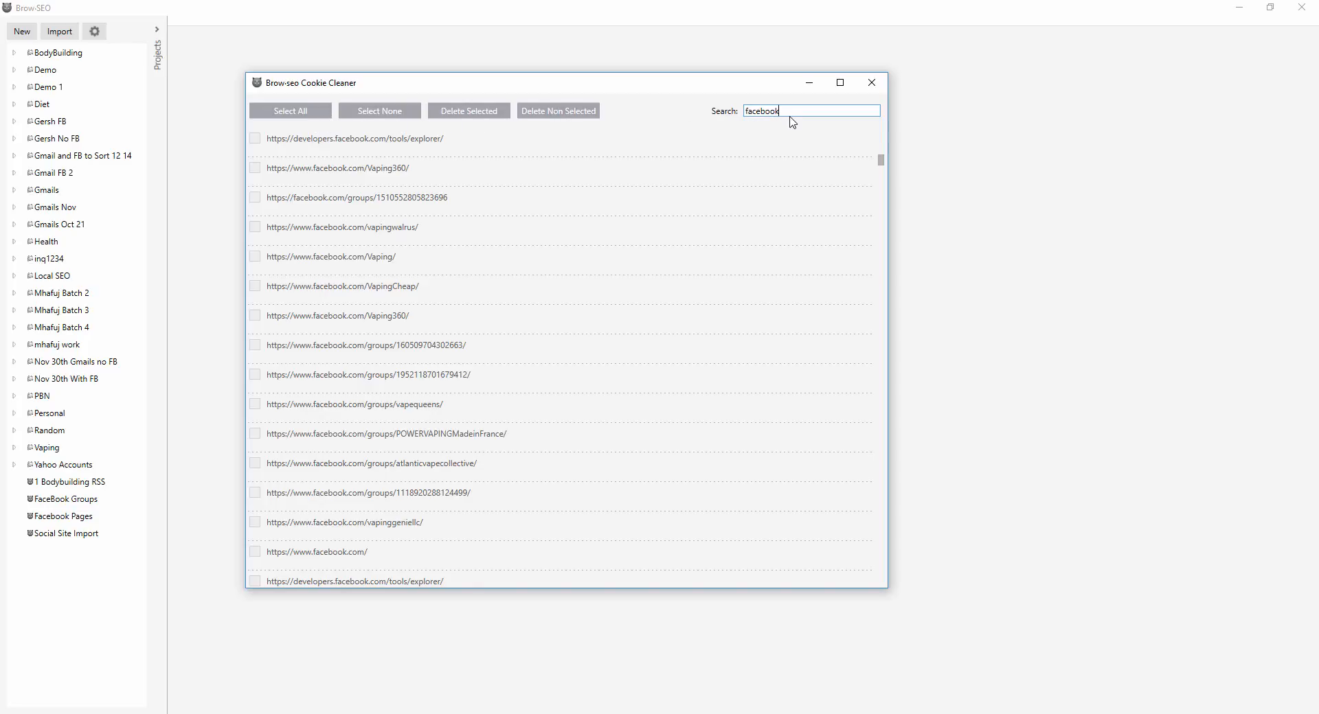
scroll("down", 3)
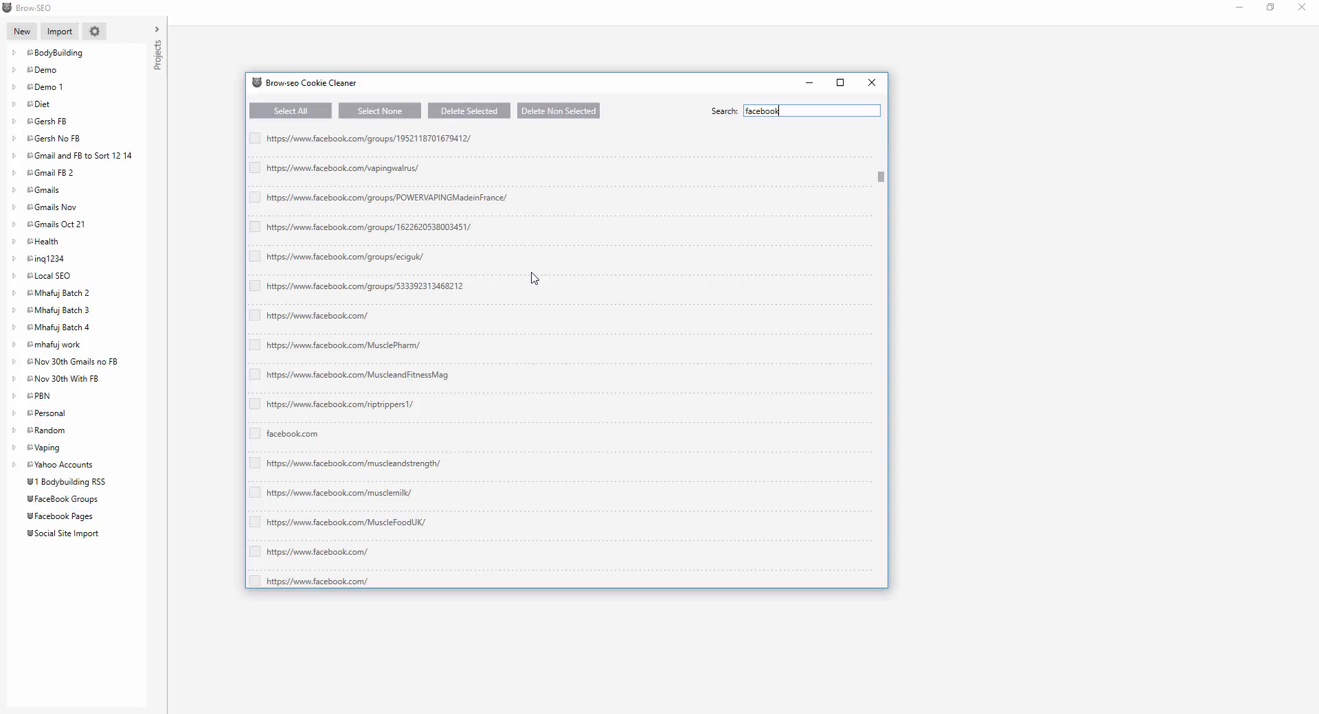
scroll("down", 3)
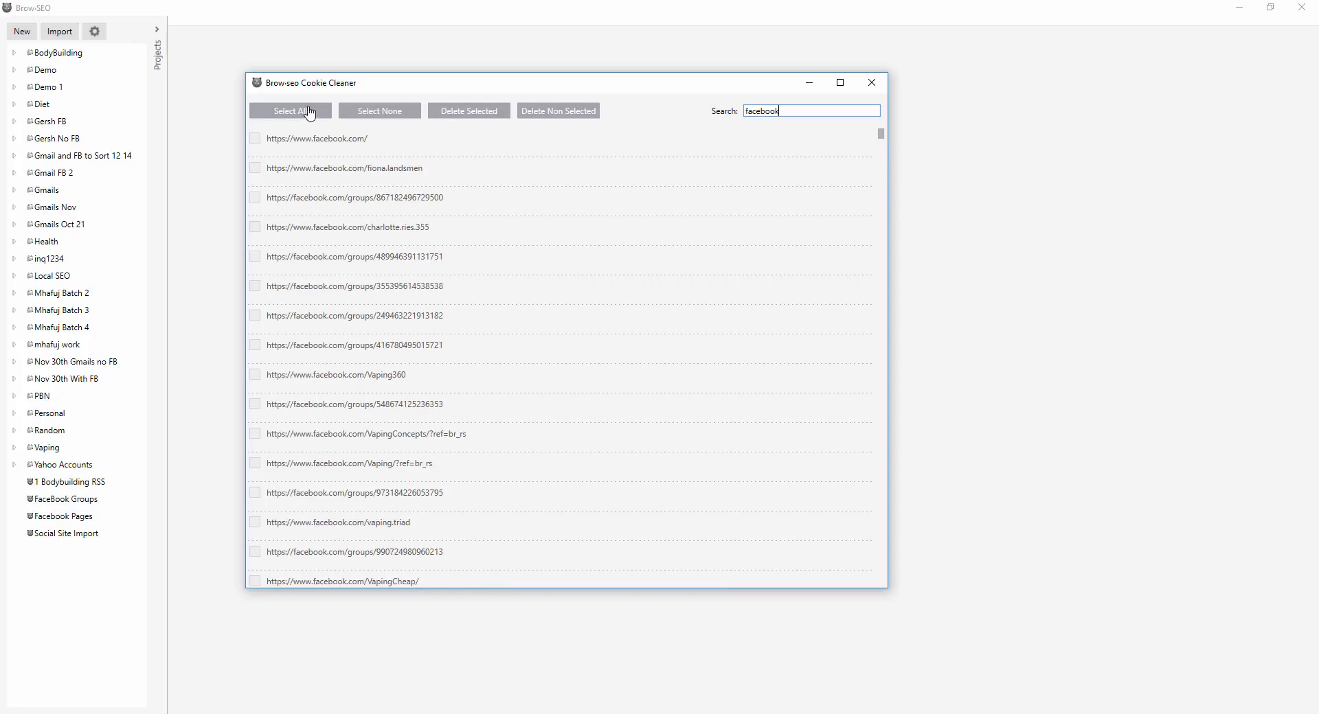
left_click(290, 110)
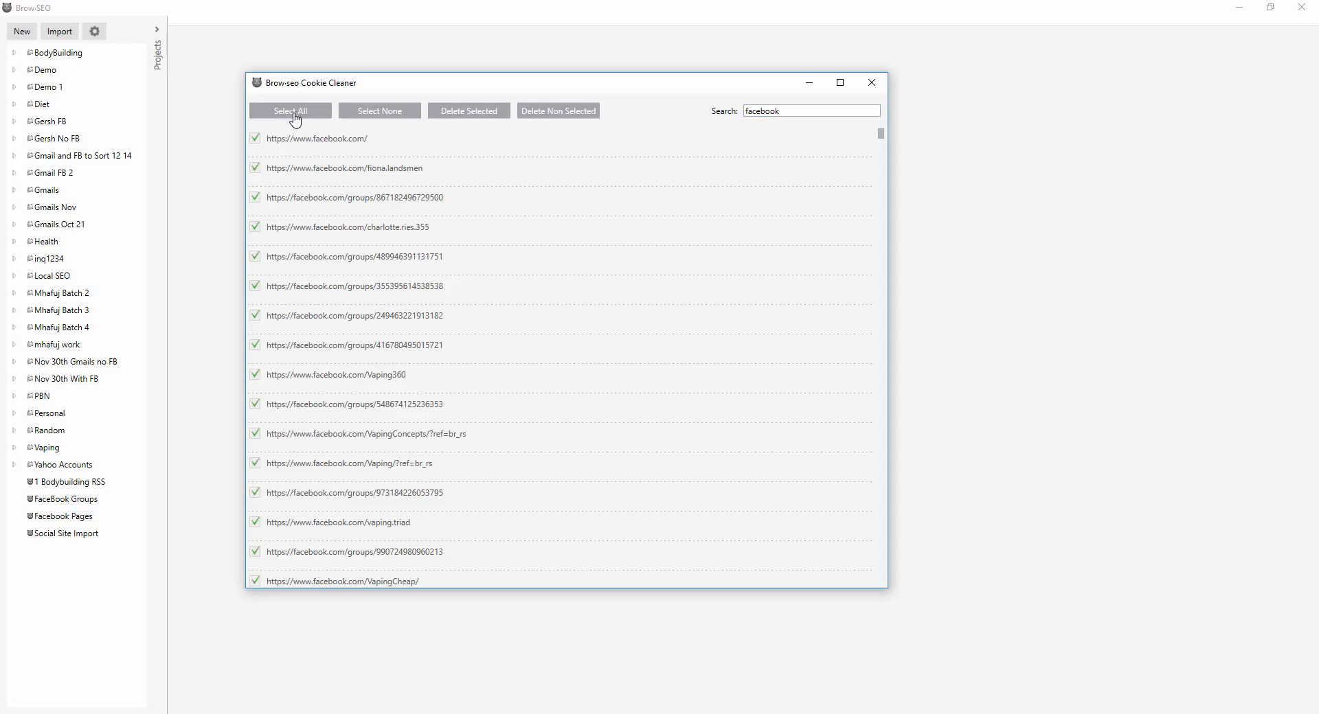
left_click(255, 138)
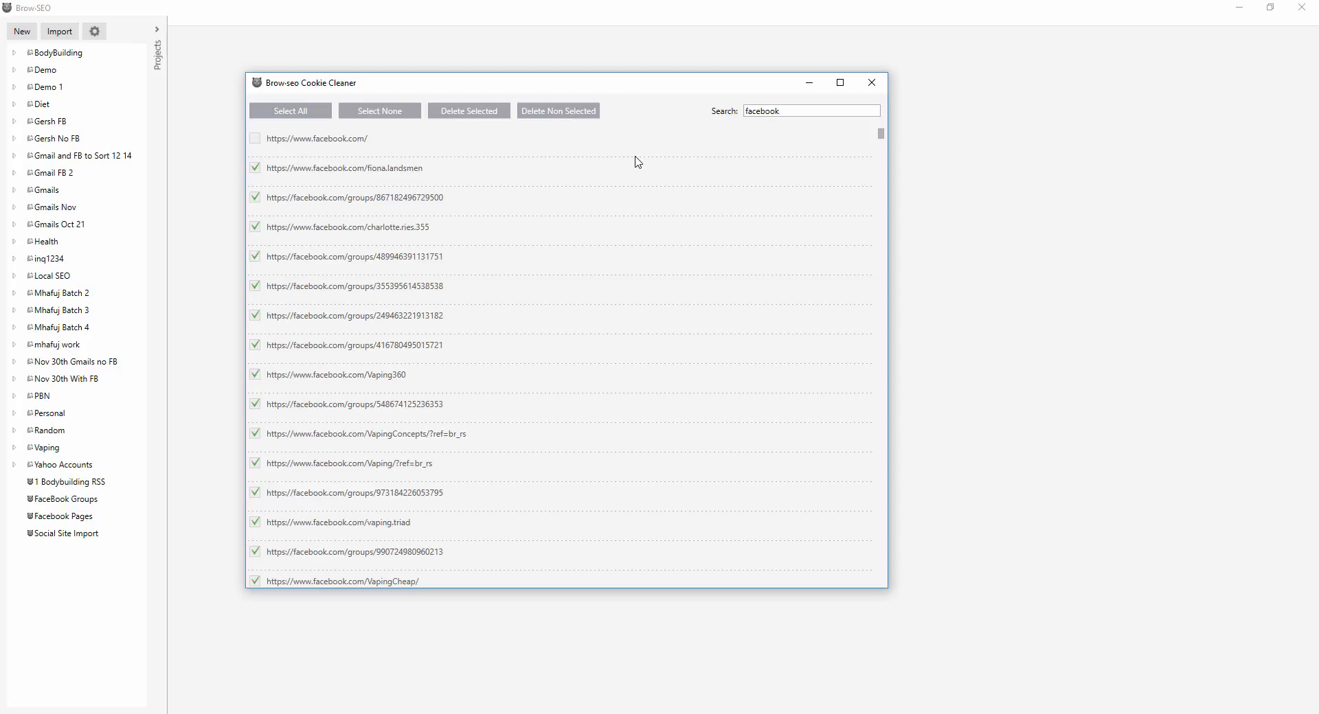
mouse_move(381, 63)
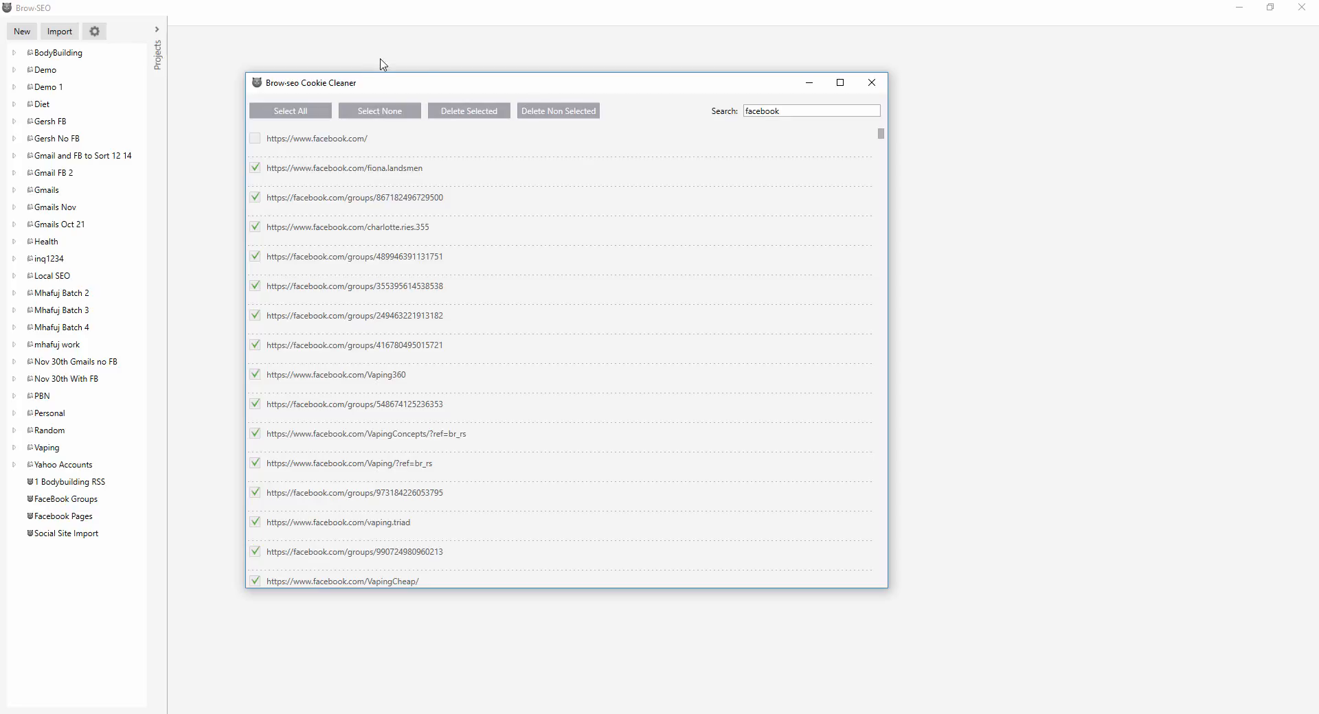
mouse_move(464, 102)
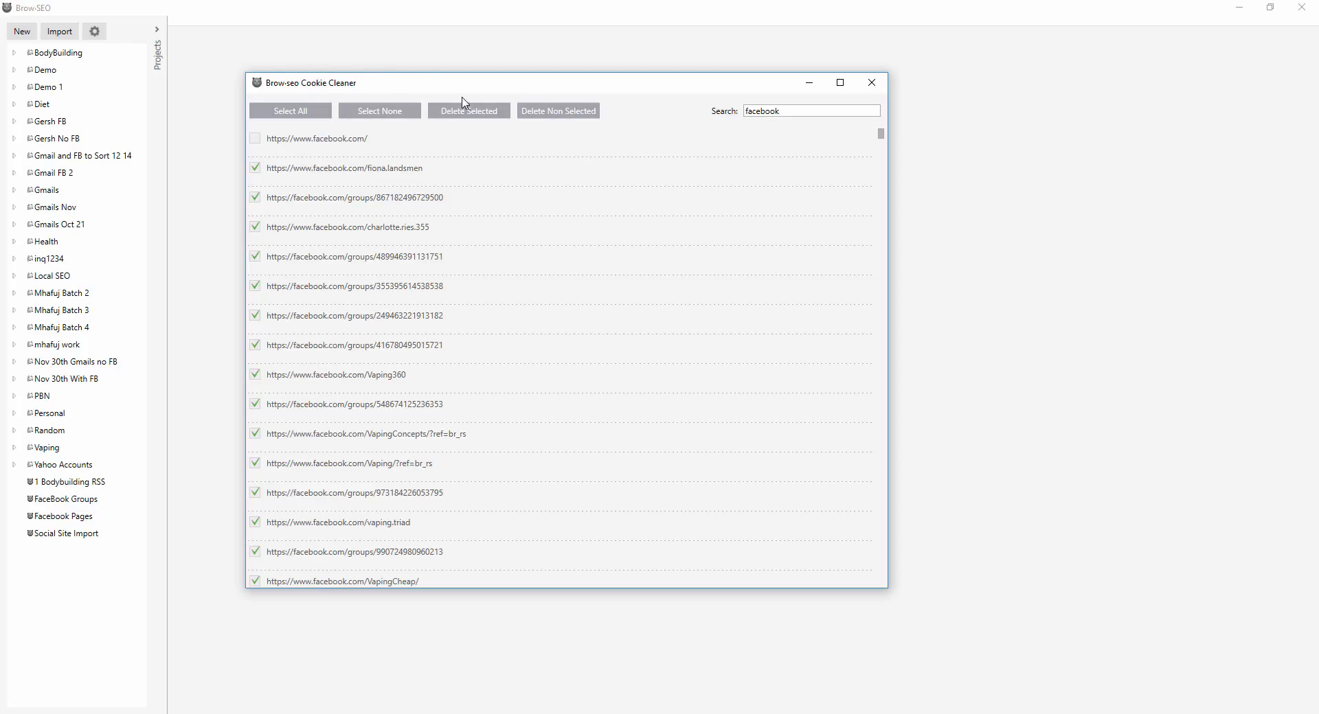
mouse_move(660, 311)
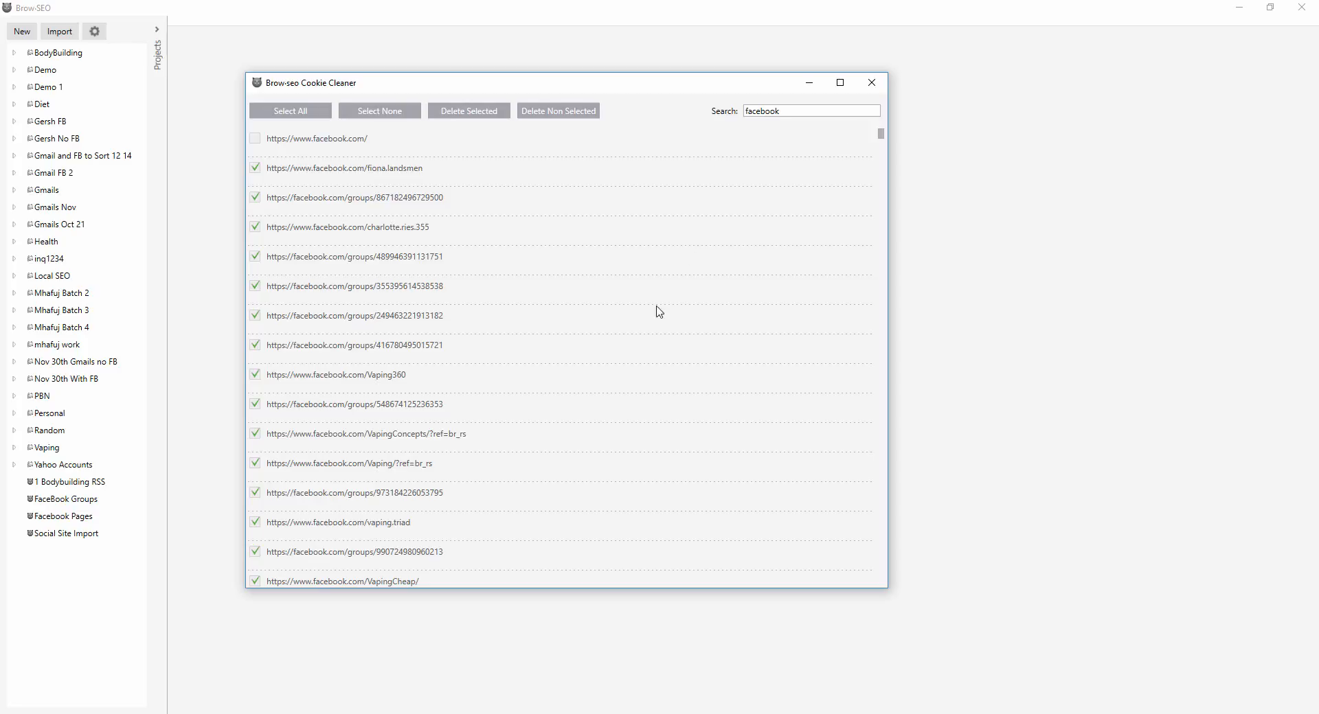
mouse_move(694, 93)
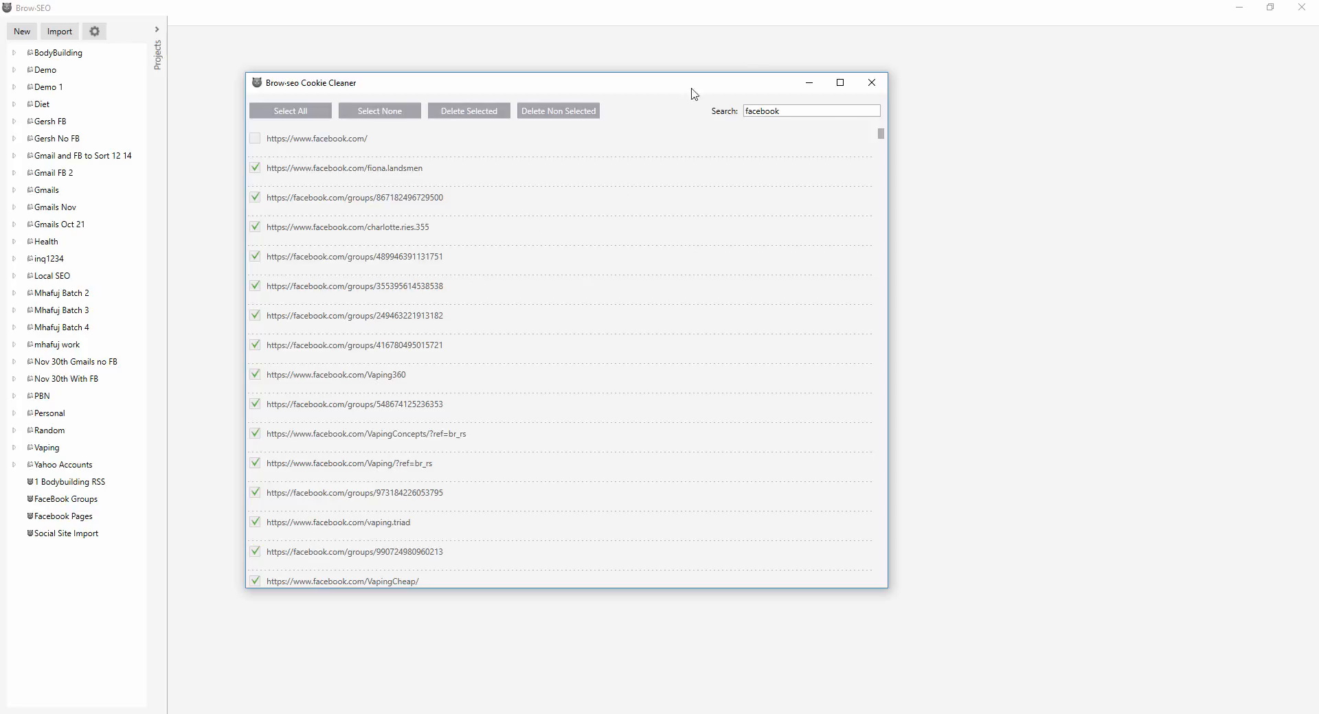
mouse_move(947, 510)
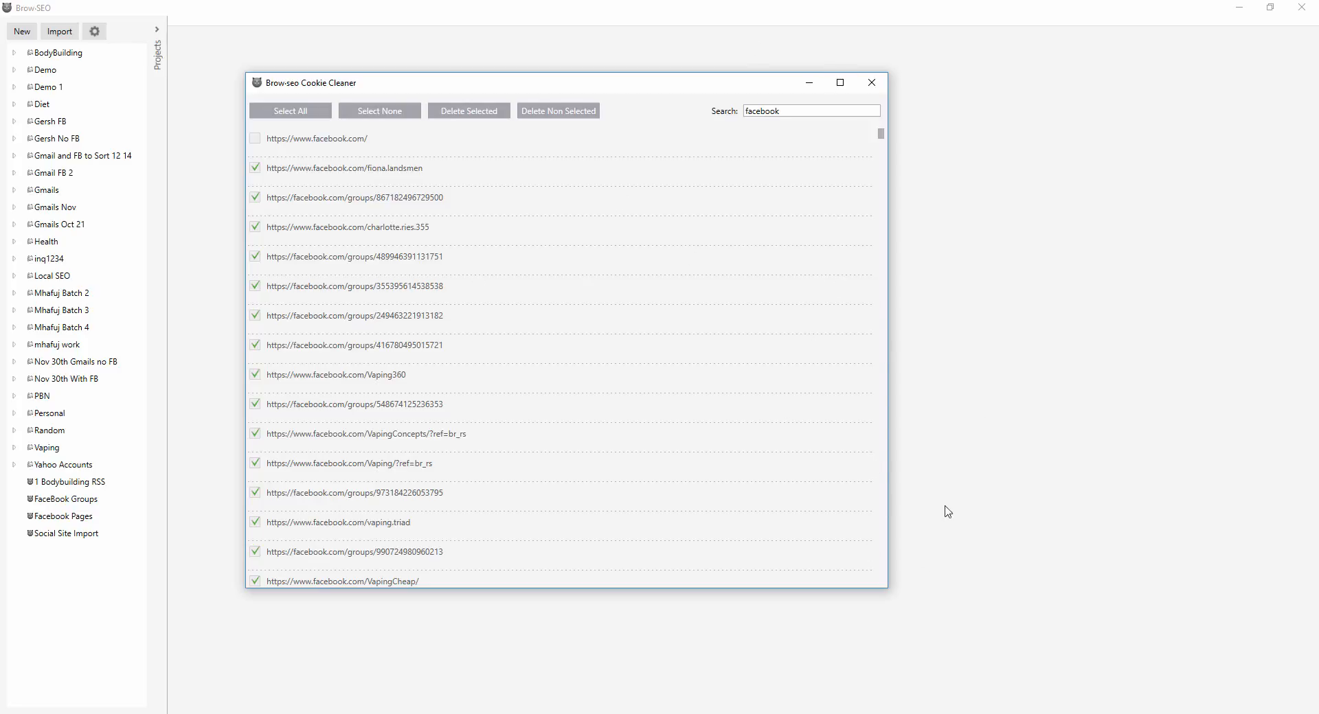